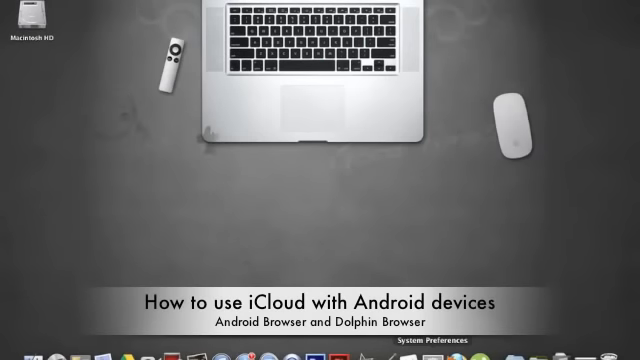
Launch System Preferences from the Dock.
click(434, 348)
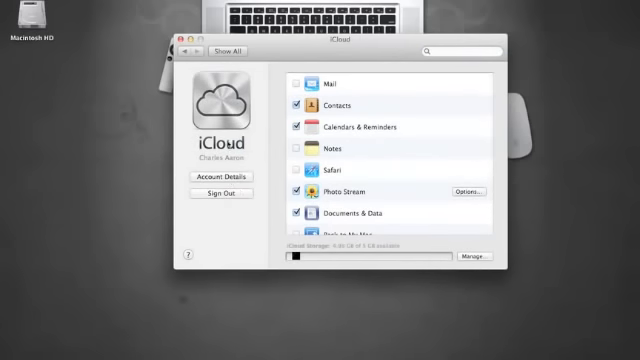
Scroll the iCloud service list and tick Find My Mac.
scroll(down, 3)
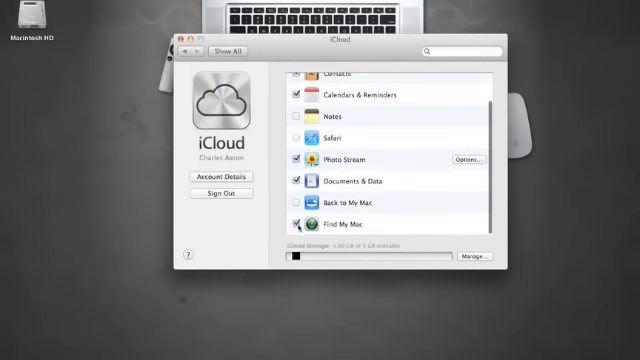
click(300, 222)
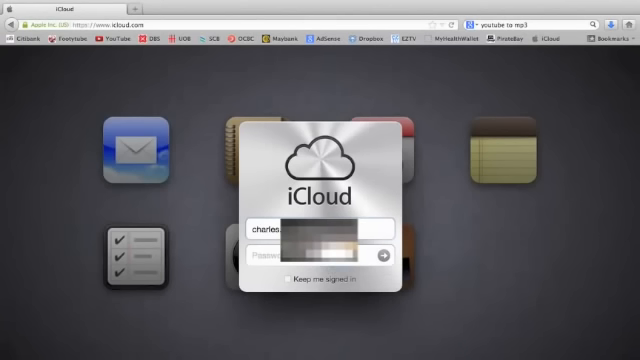
Sign in to icloud.com and launch Find My iPhone to the All Devices map.
click(390, 247)
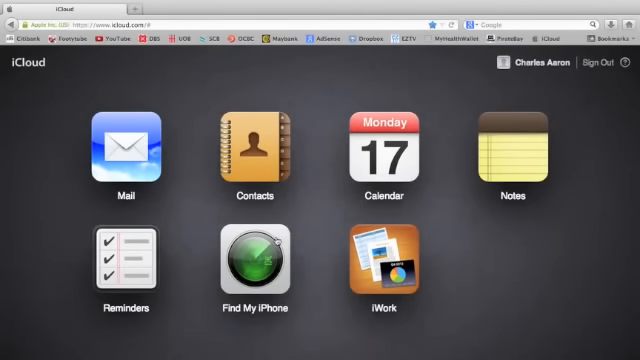
click(250, 262)
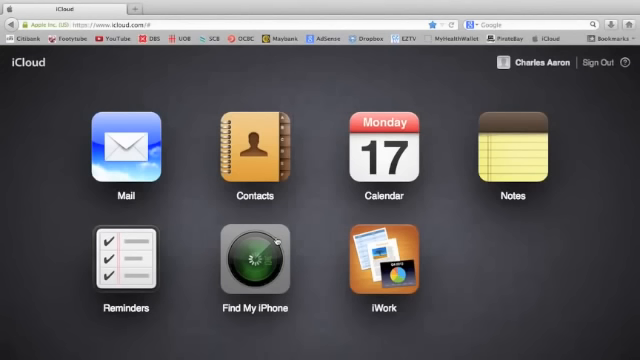
click(251, 263)
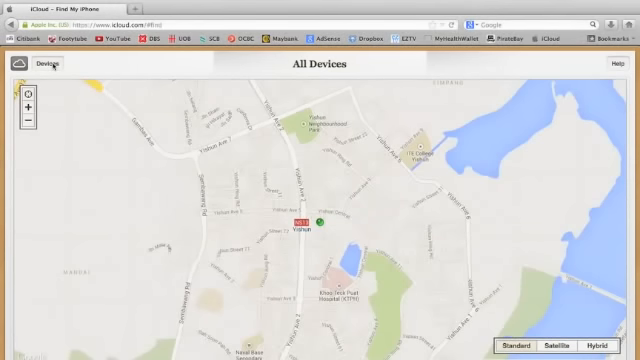
click(48, 66)
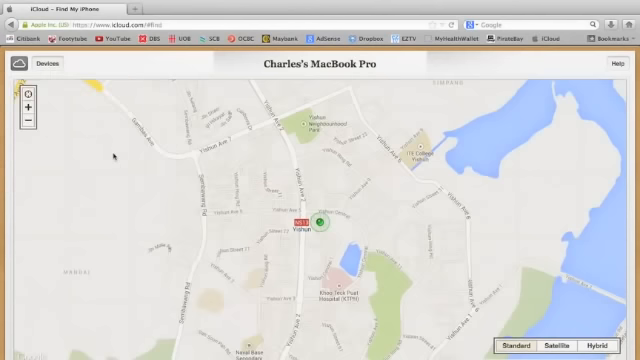
click(320, 222)
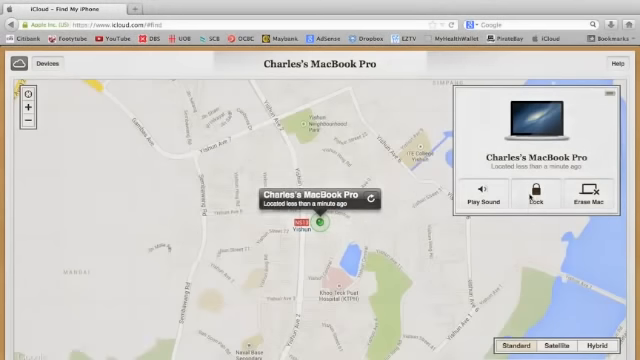
click(540, 198)
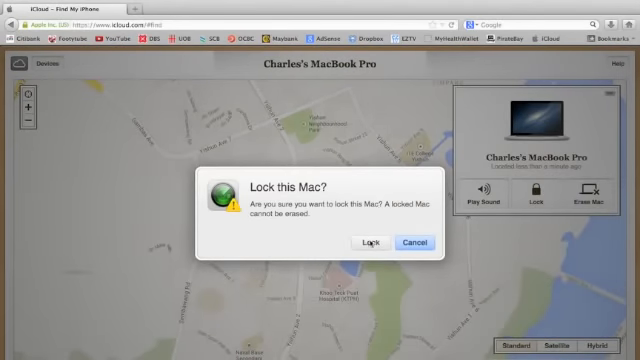
click(410, 242)
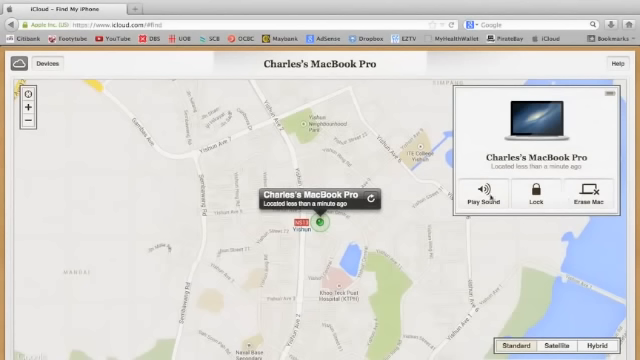
mouse_move(366, 208)
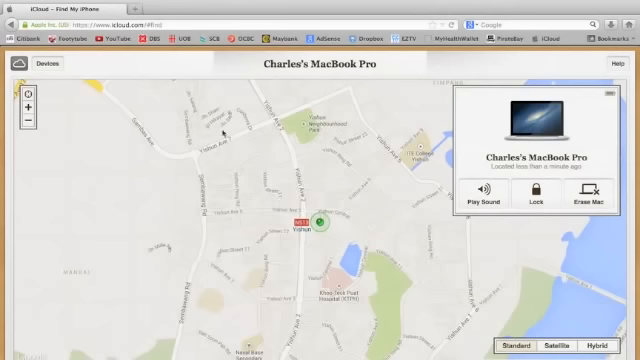
click(322, 221)
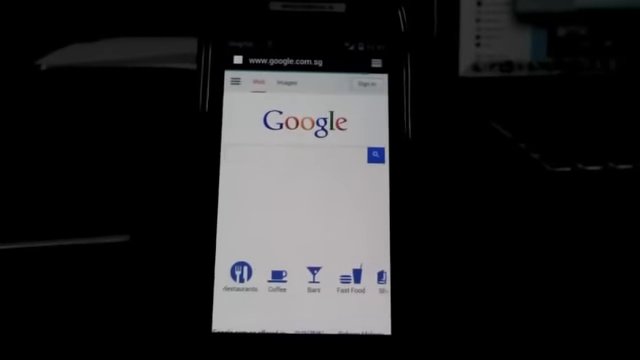
text(www.icloud.co)
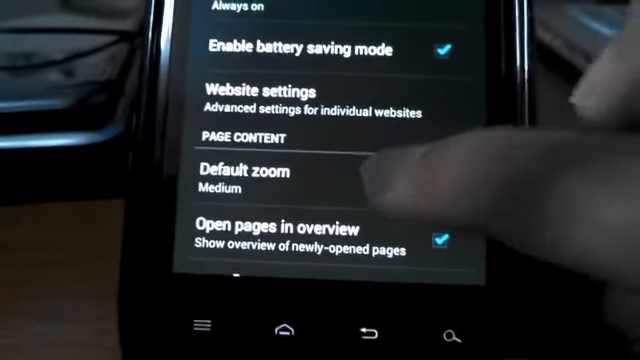
Pick a level under Default zoom in the browser's Page content settings.
click(245, 177)
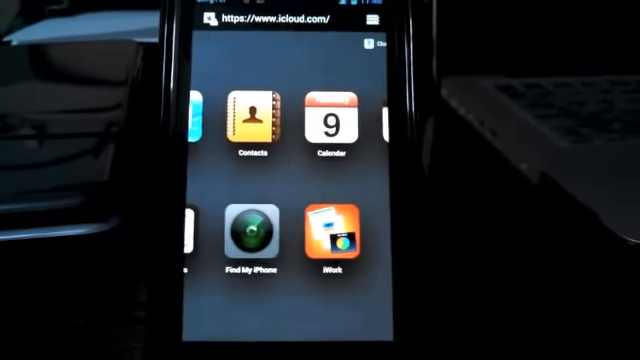
Launch Find My iPhone on the phone and select the MacBook Pro from Devices.
click(245, 240)
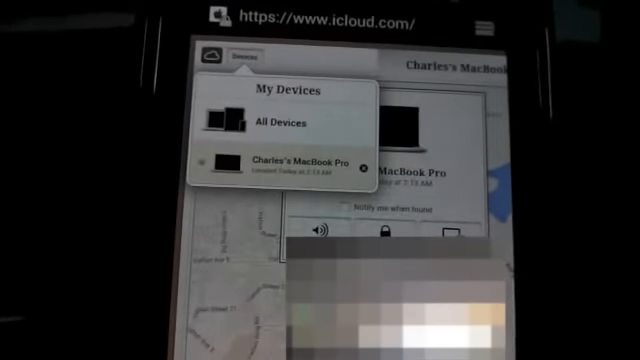
click(297, 163)
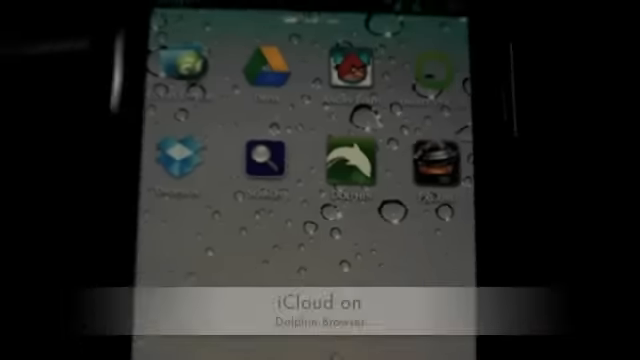
Launch Dolphin Browser from the Android home screen.
click(366, 160)
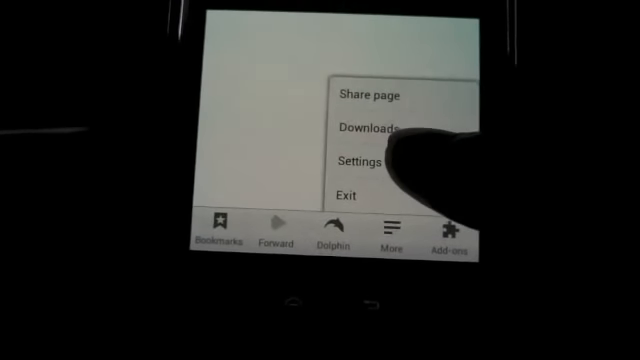
Set Dolphin Browser's User Agent to Desktop in its settings.
click(365, 160)
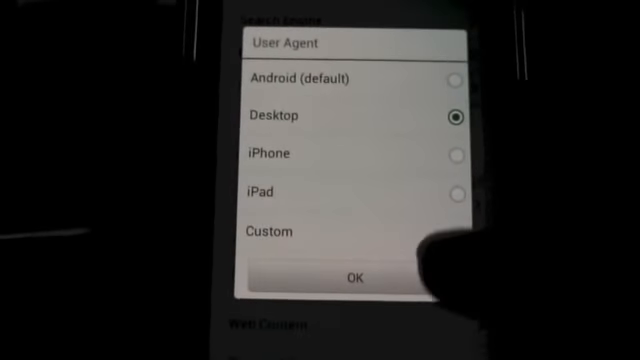
click(360, 276)
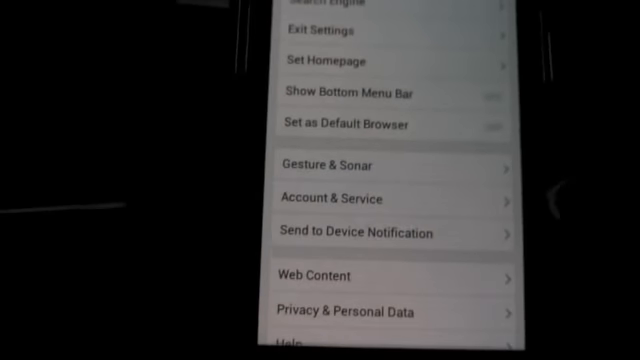